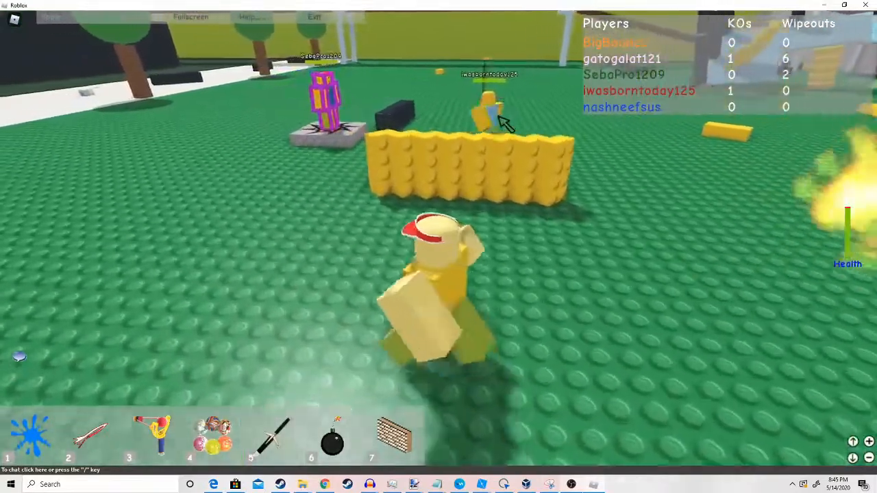
key("5")
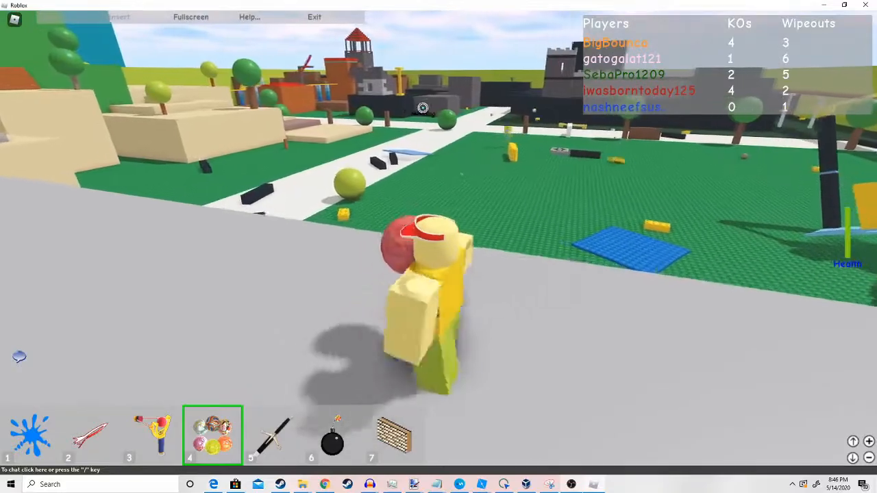
key("2")
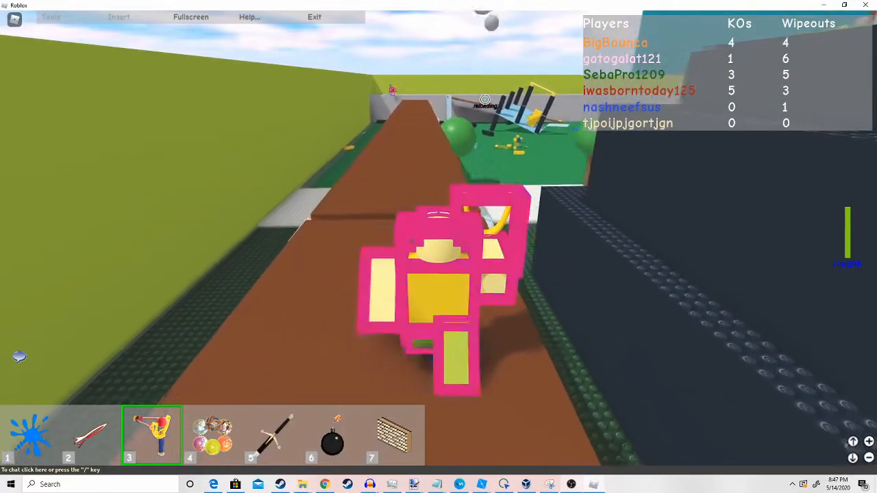
key("6")
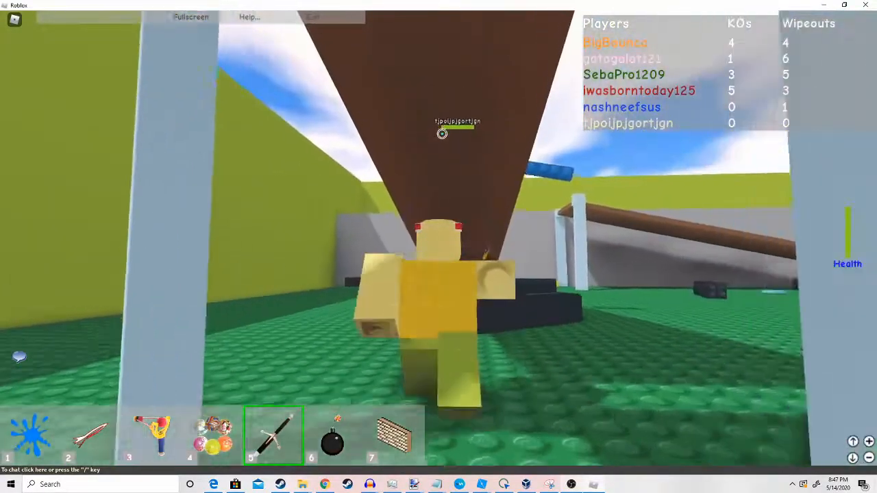
key("2")
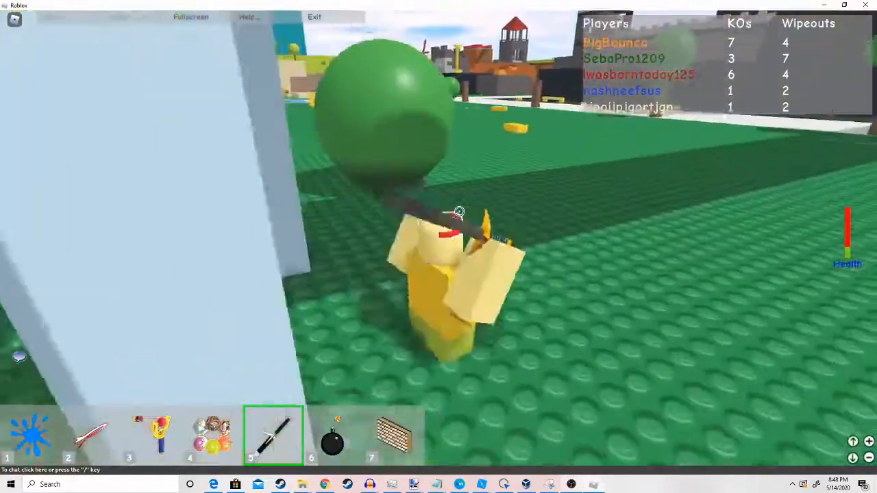
key("2")
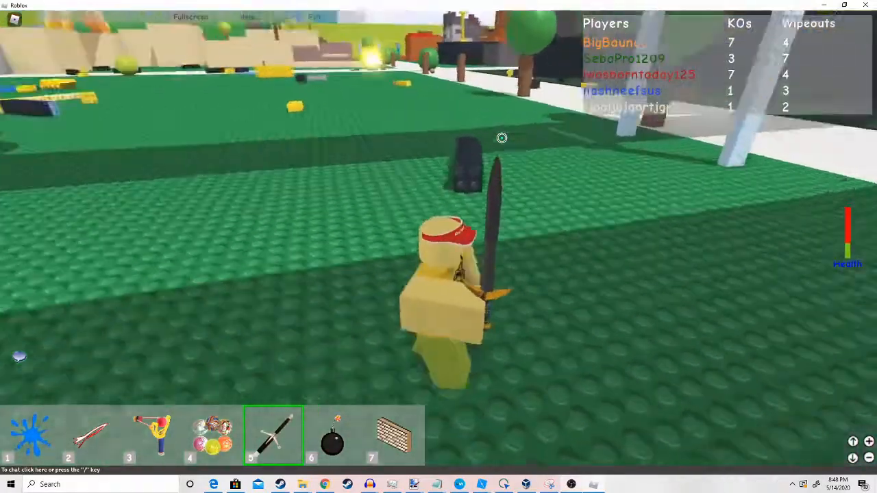
key("3")
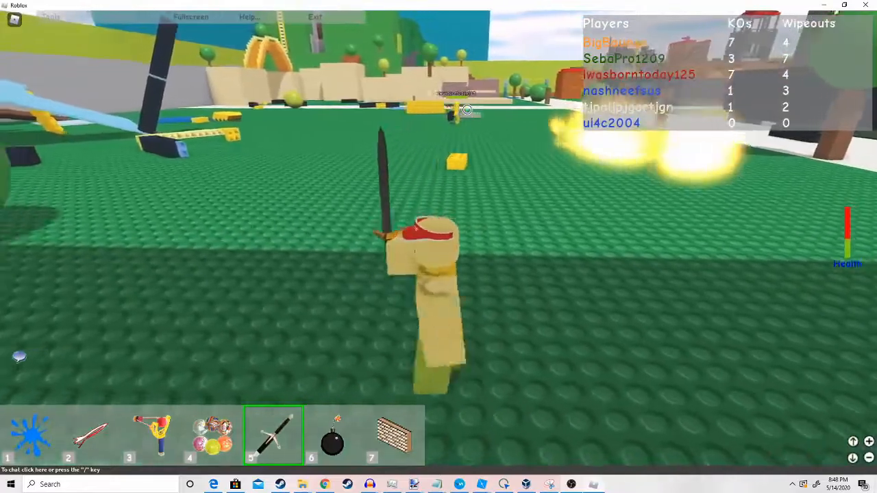
left_click(90, 436)
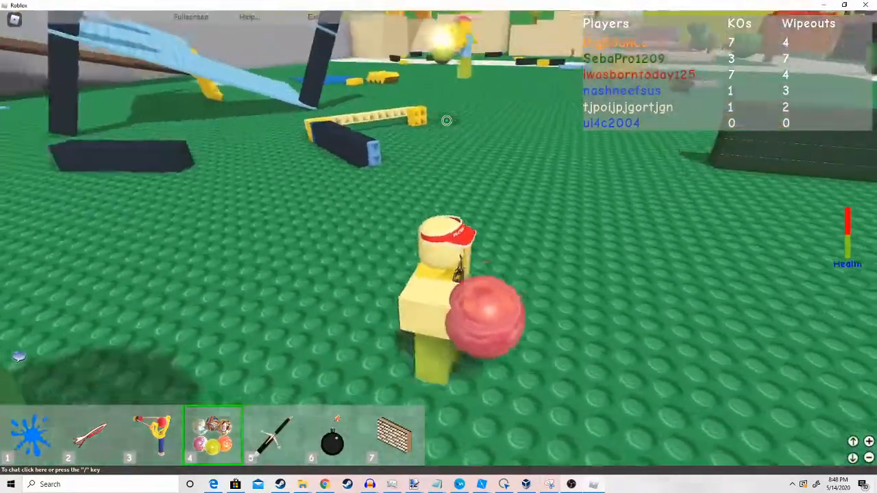
left_click(91, 436)
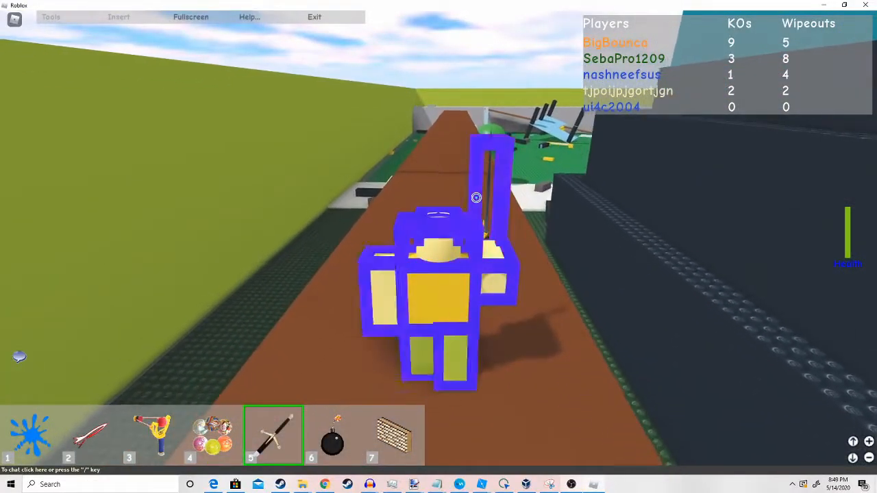
key("2")
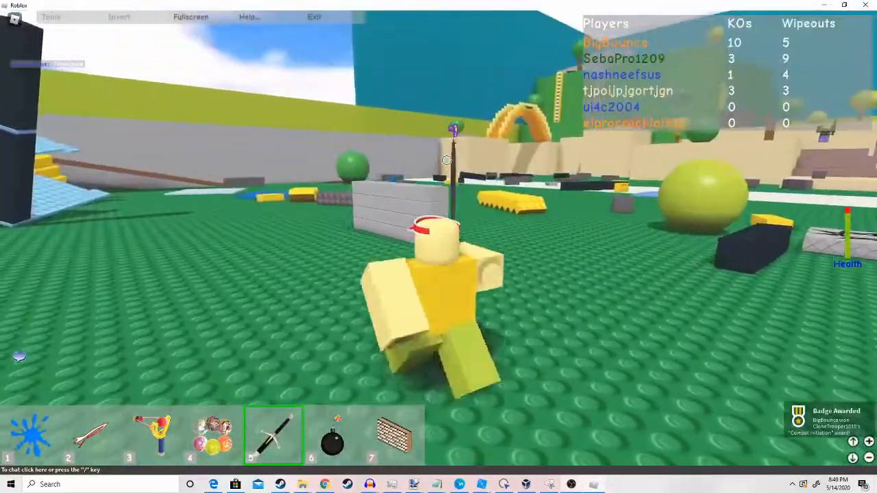
left_click(91, 436)
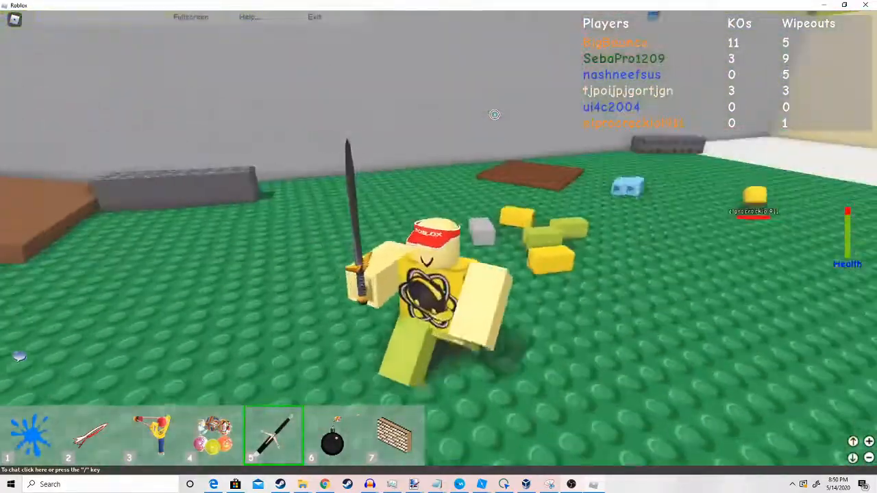
key("2")
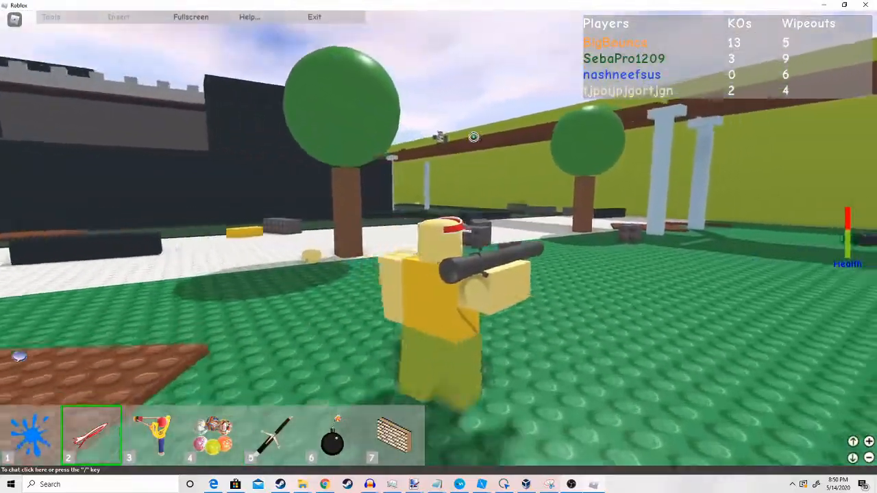
left_click(273, 435)
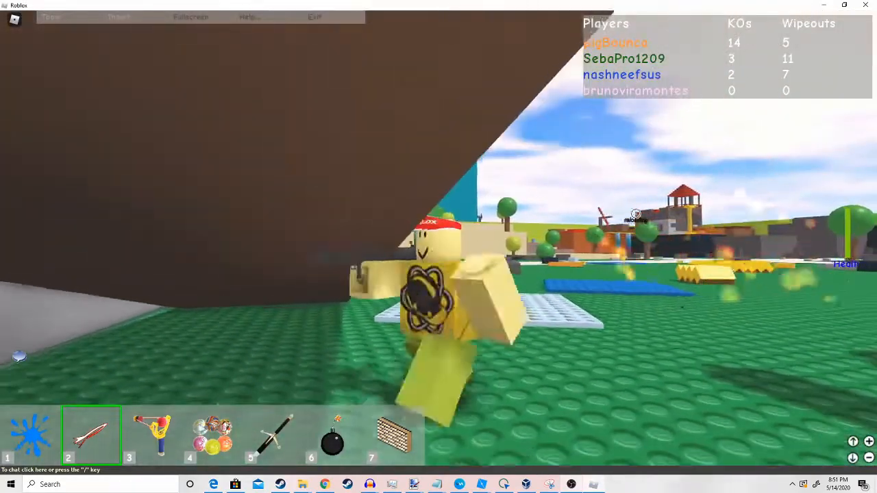
key("5")
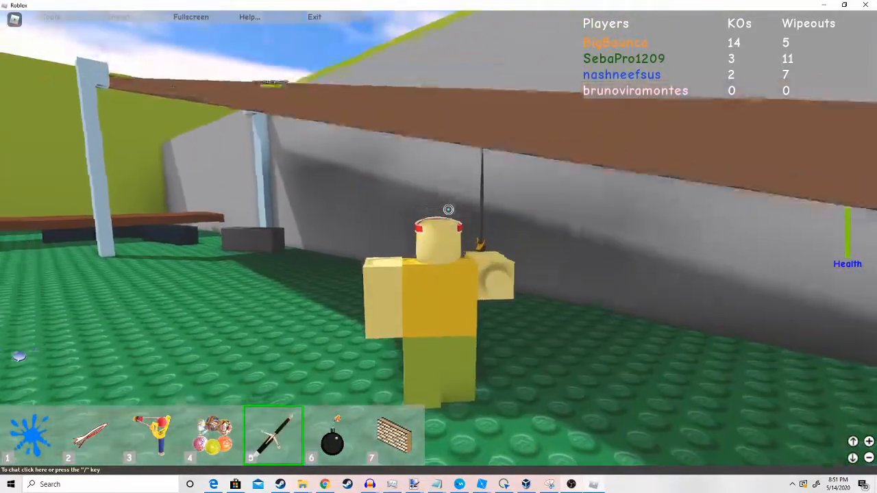
key("2")
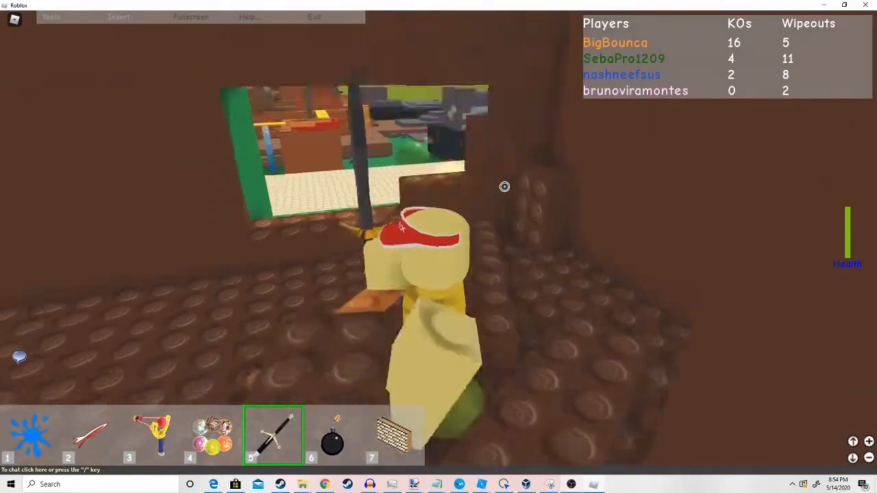
key("2")
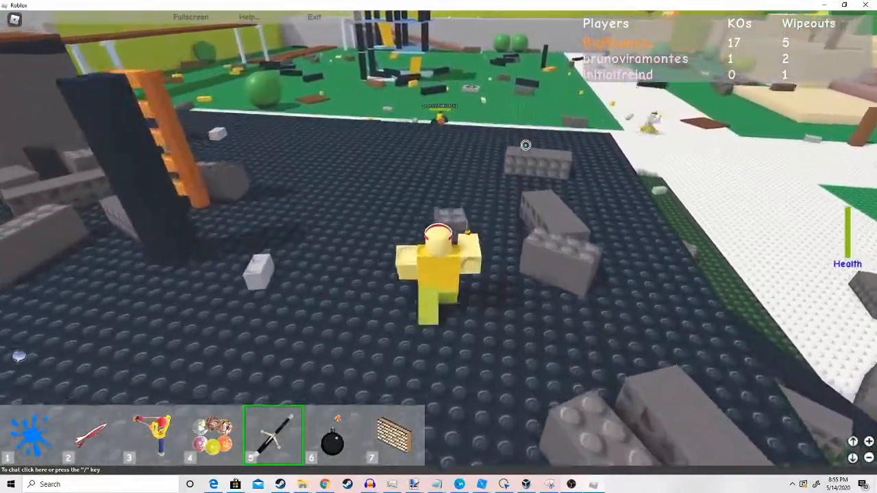
key("2")
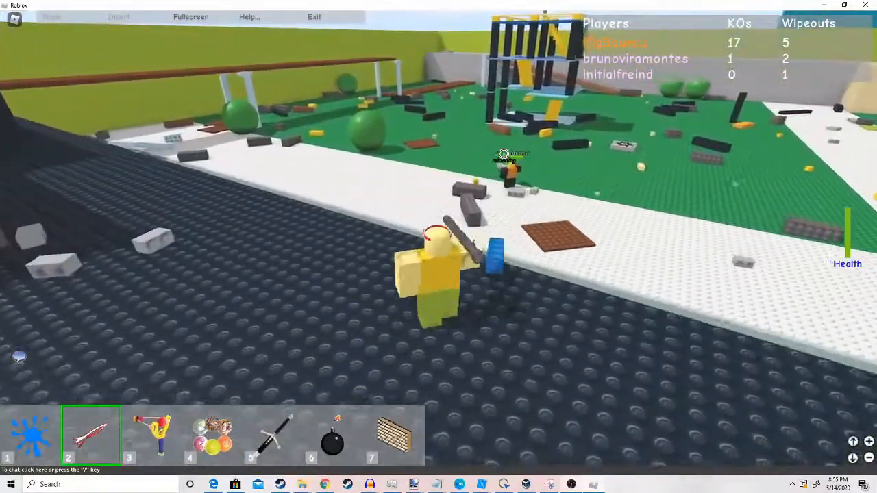
key("6")
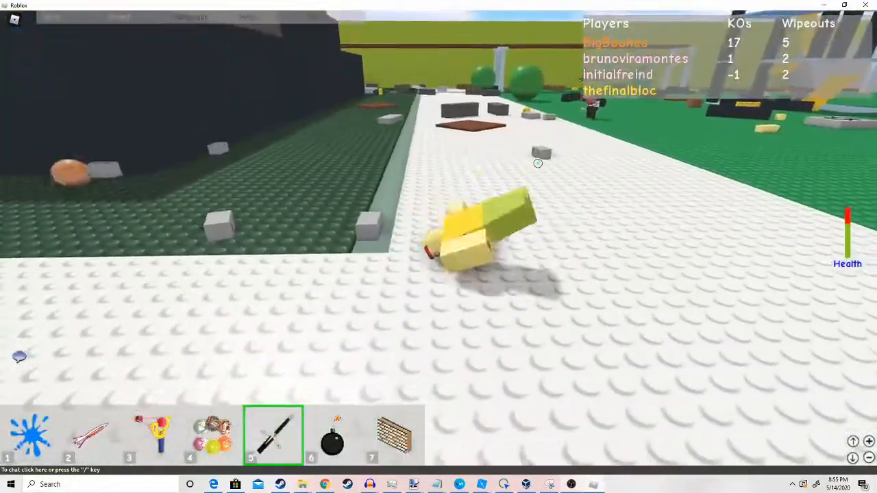
key("2")
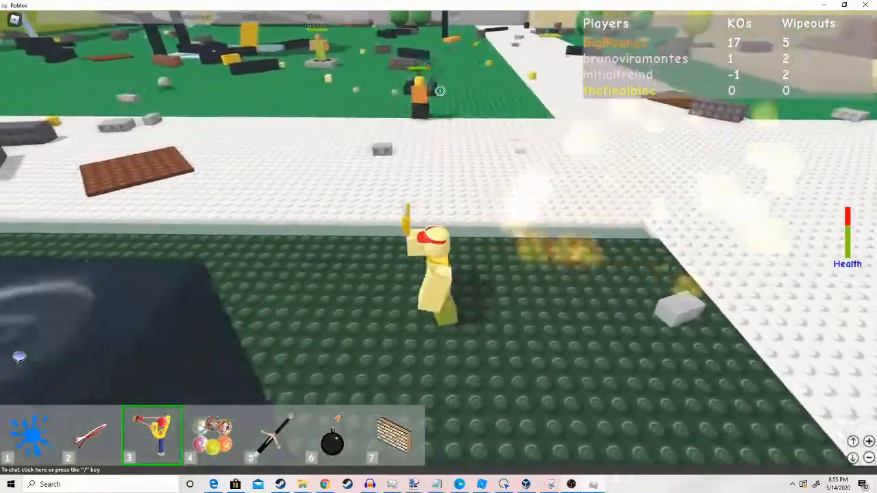
key("2")
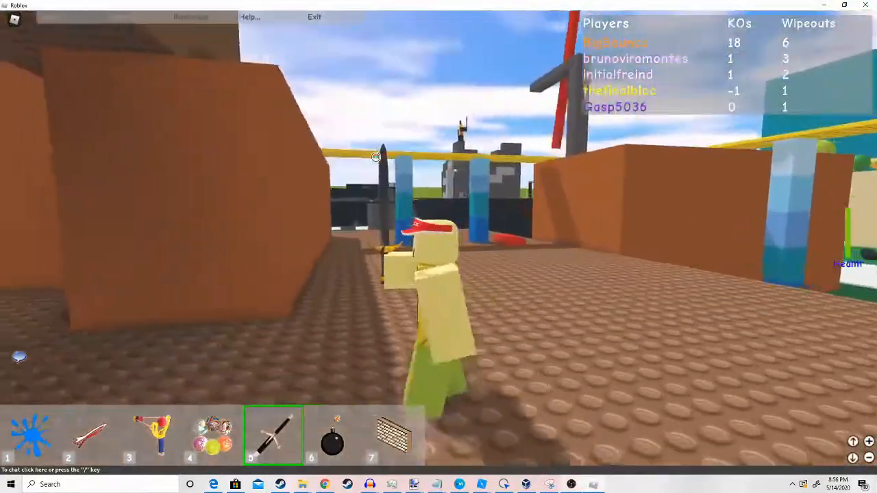
key("2")
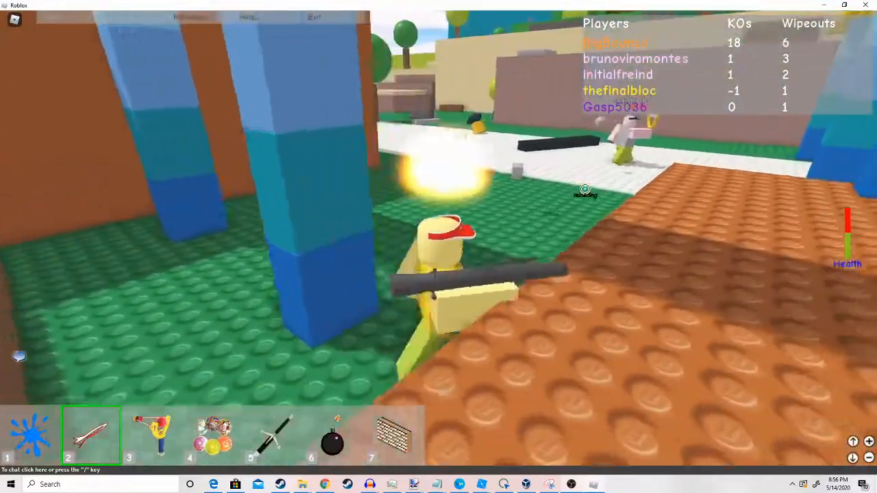
key("6")
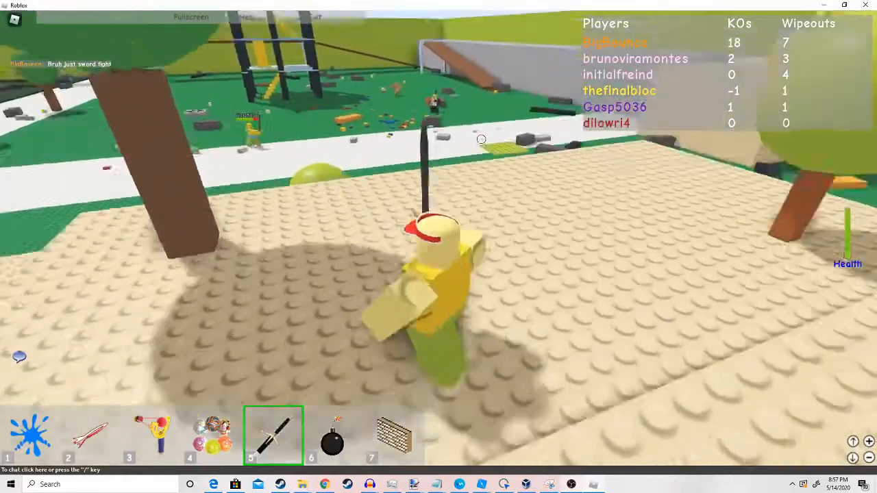
key("4")
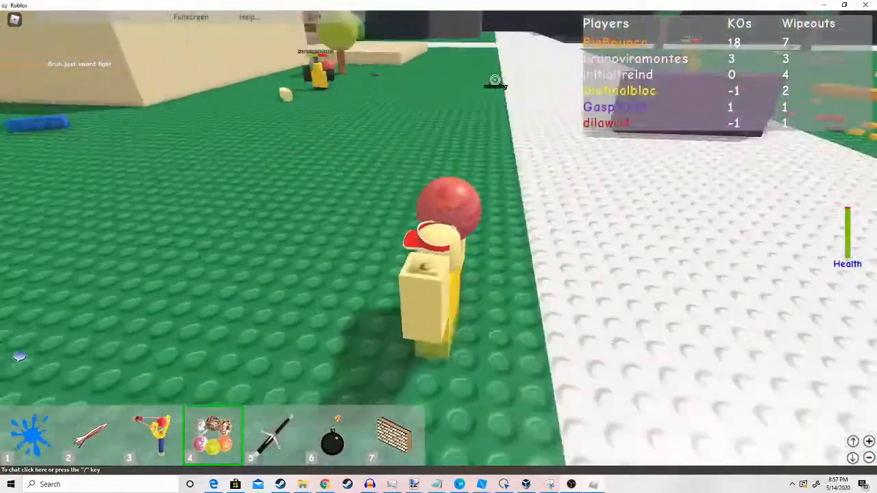
left_click(90, 436)
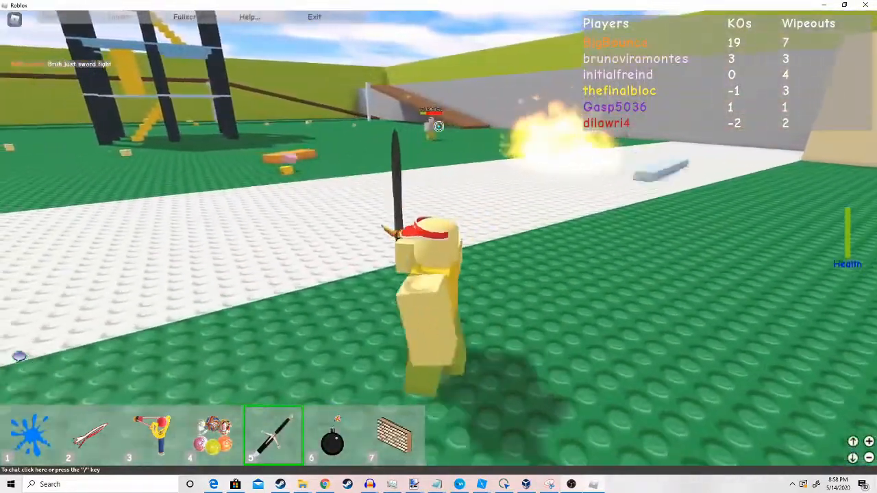
key("2")
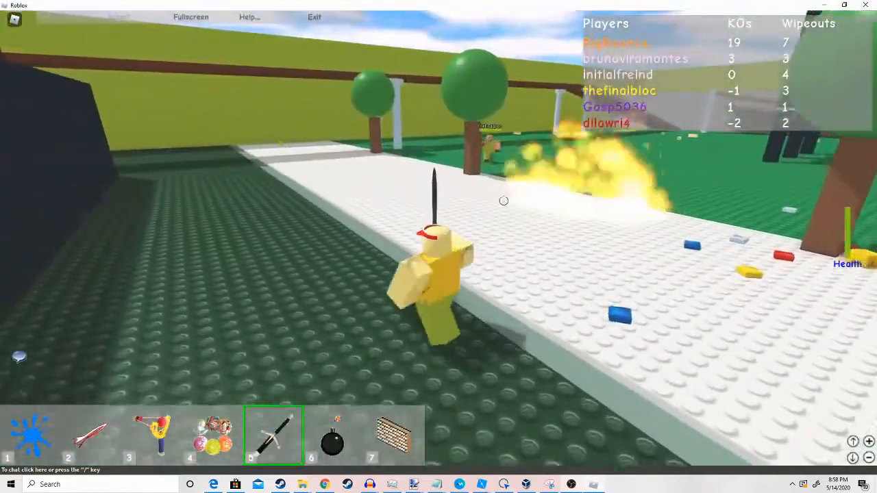
key("2")
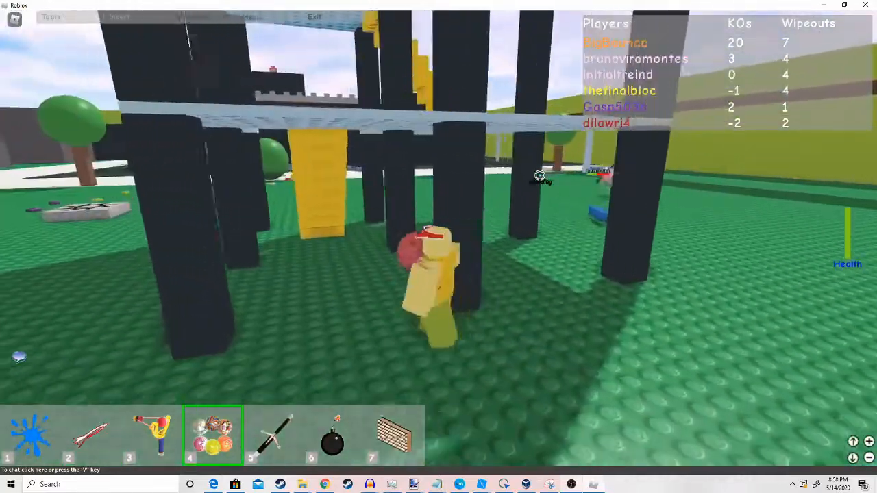
key("2")
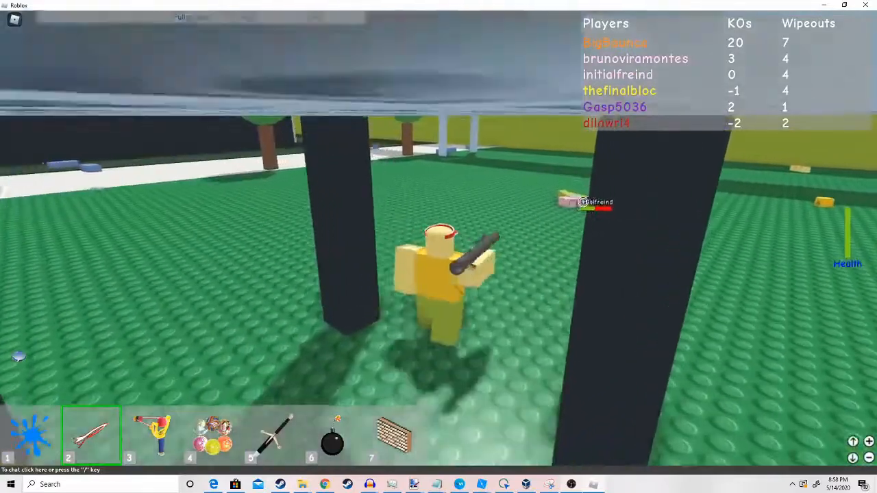